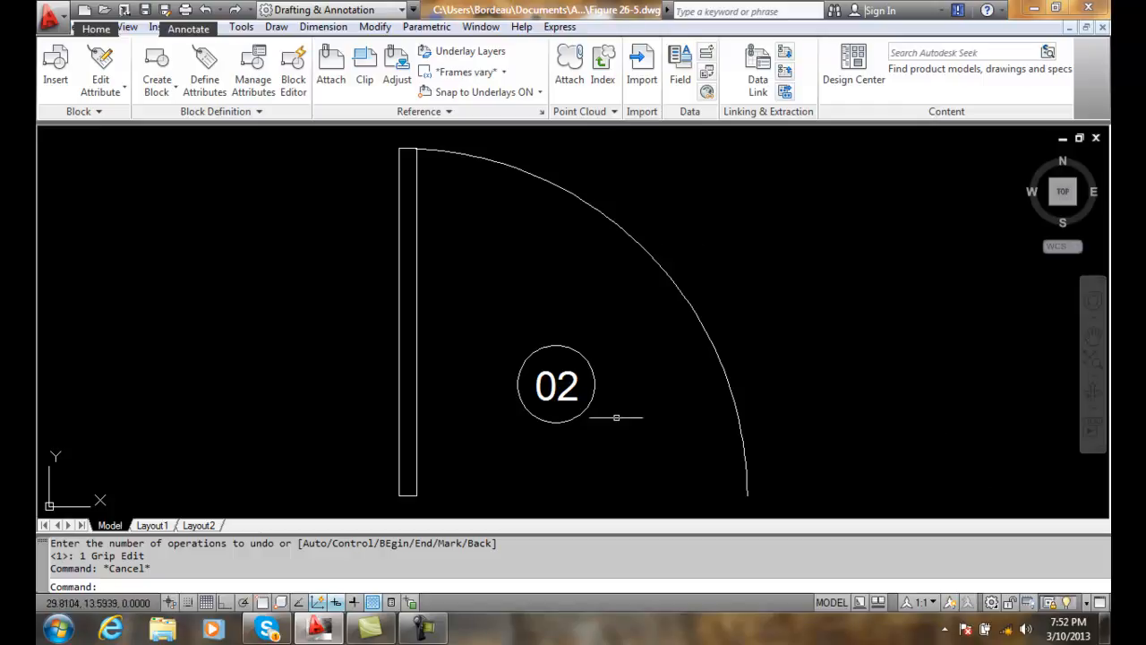
pyautogui.moveTo(383, 294)
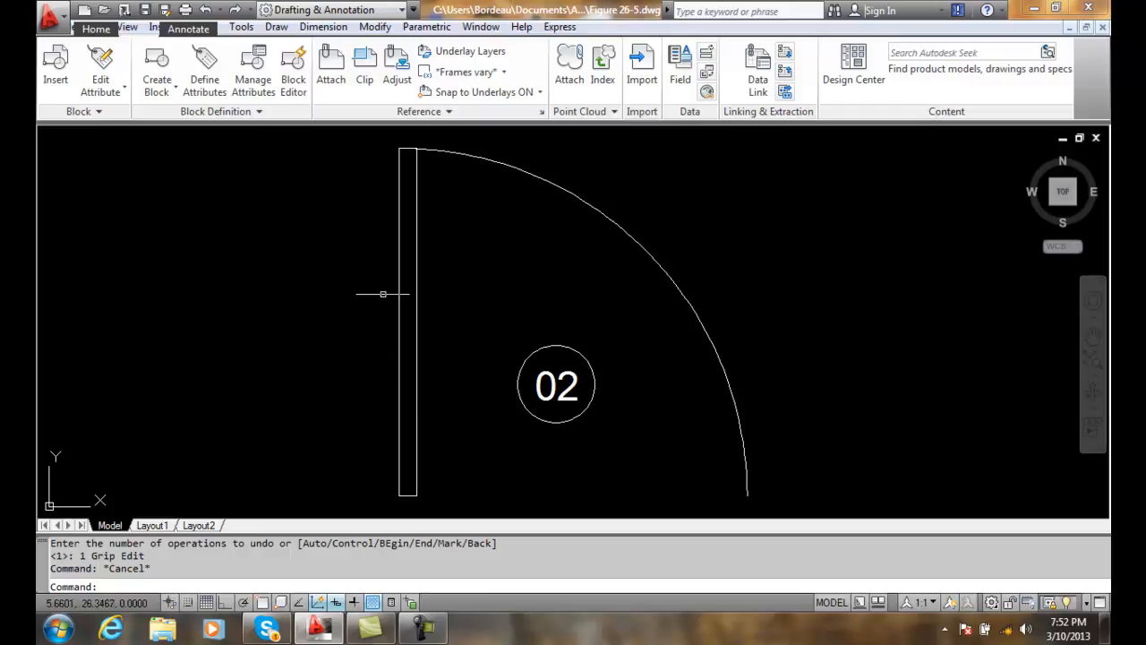
pyautogui.moveTo(526, 402)
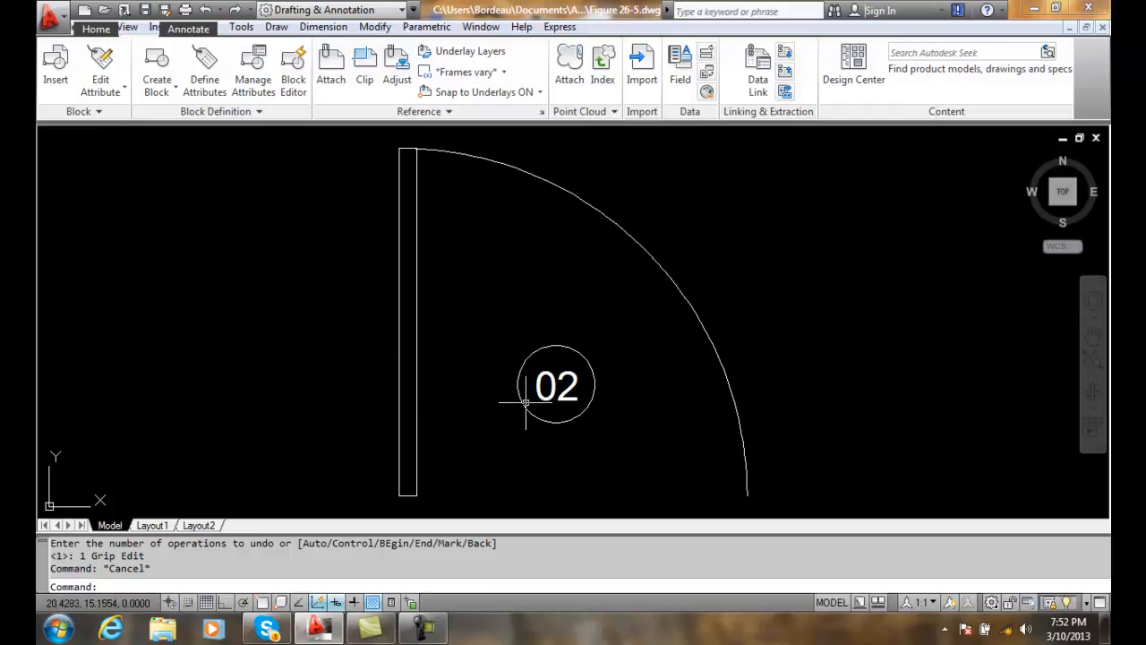
pyautogui.moveTo(524, 403)
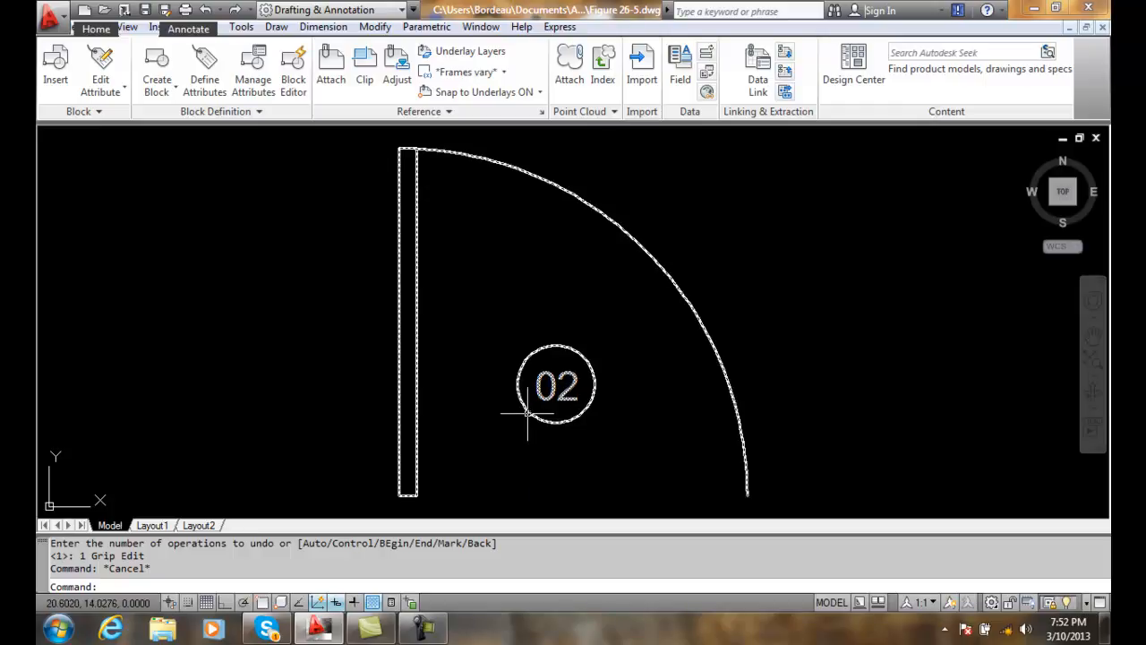
pyautogui.moveTo(587, 358)
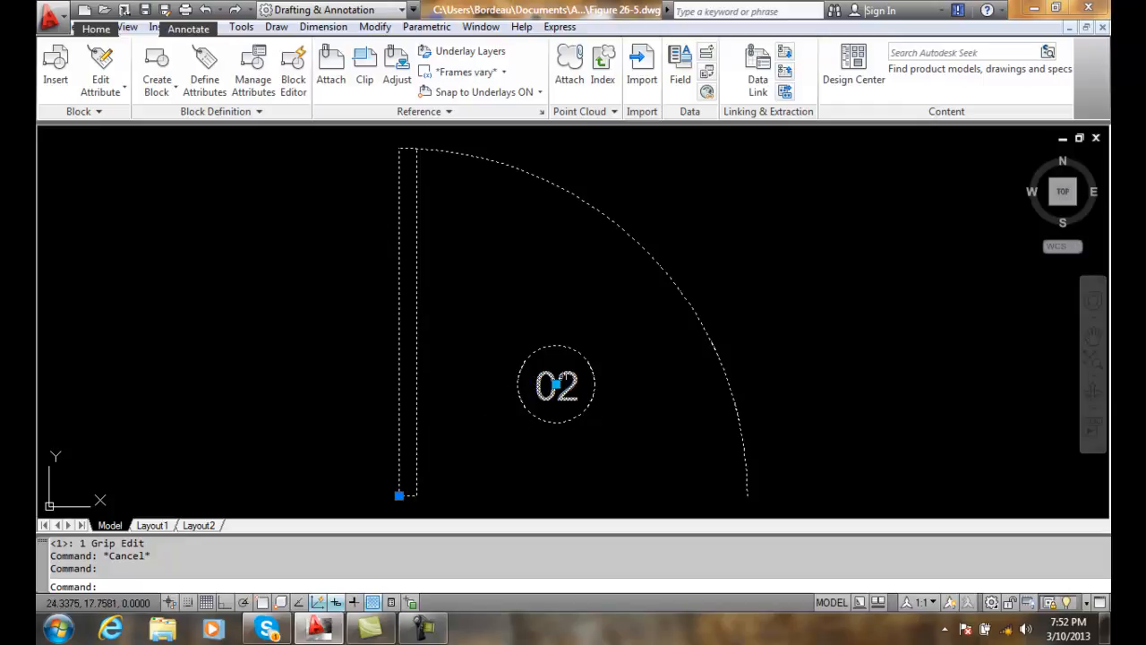
# Grab the 02 door tag's dynamic move grip to drag it away from the door.
pyautogui.click(557, 386)
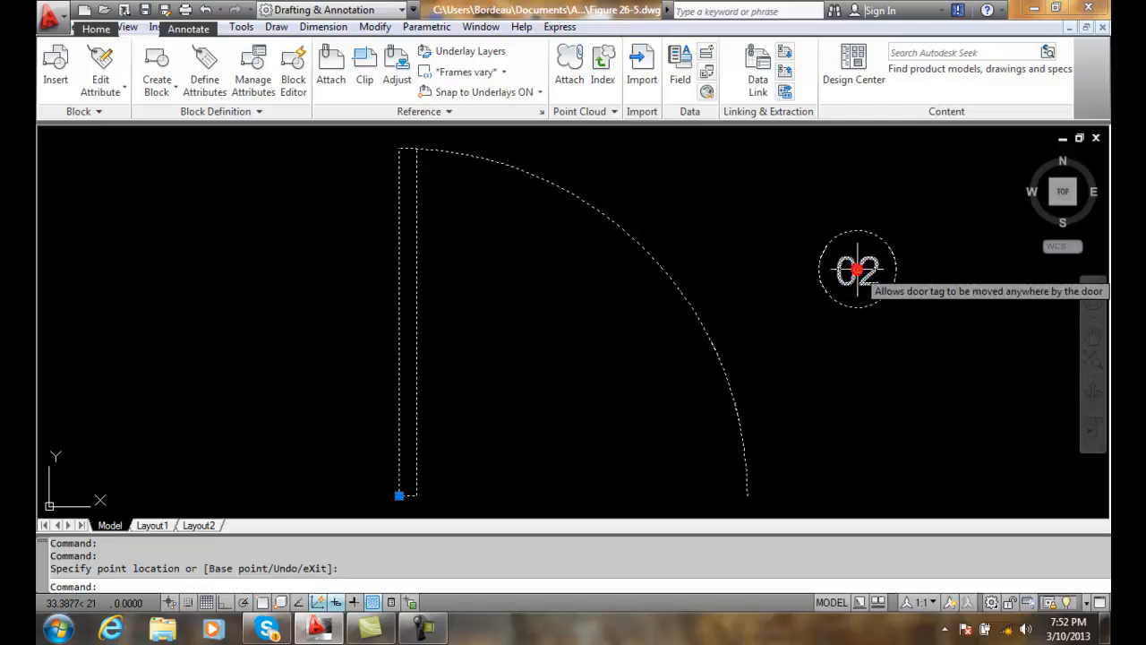
pyautogui.moveTo(752, 533)
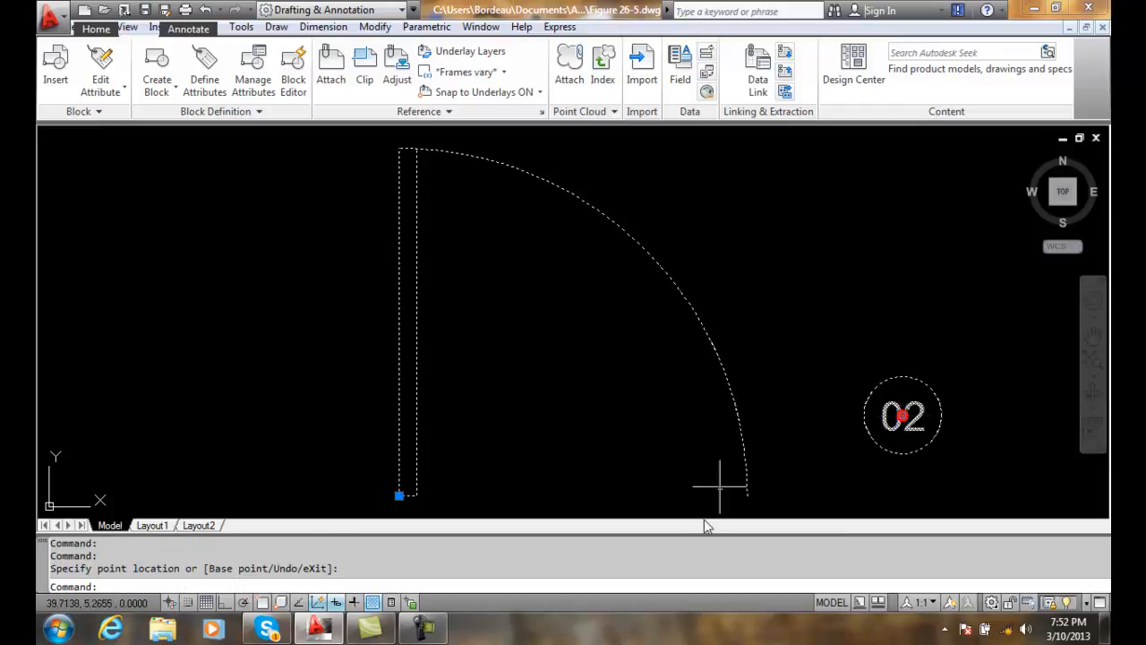
pyautogui.moveTo(903, 414)
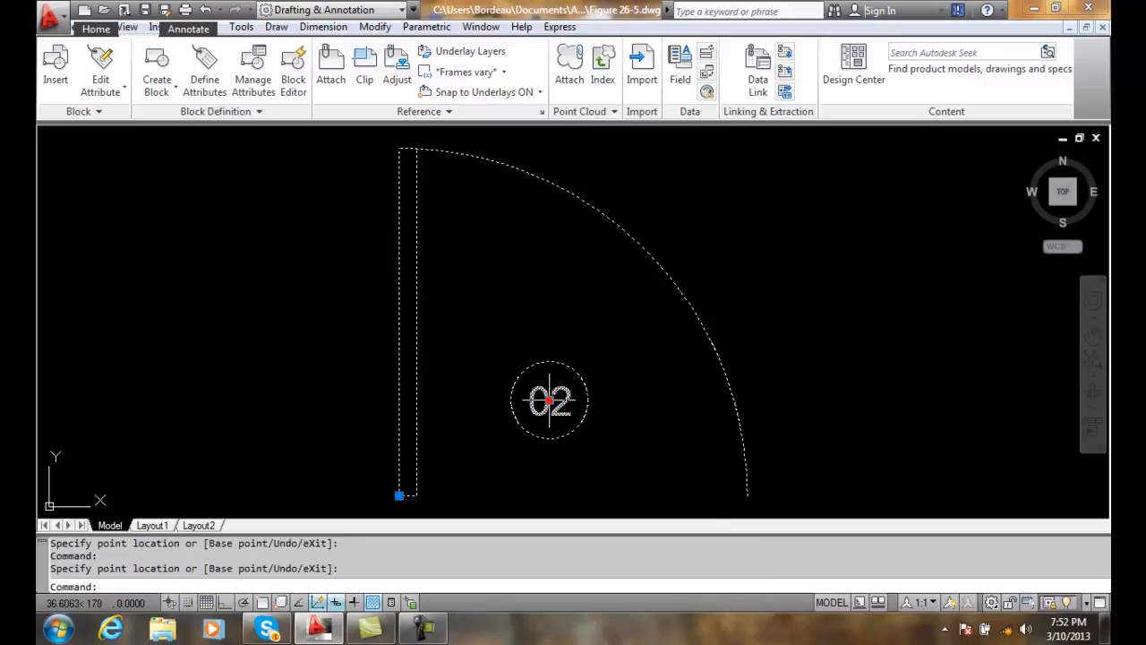
# End the grip move with the 02 tag placed above the swing arc at upper right.
pyautogui.press('Escape')
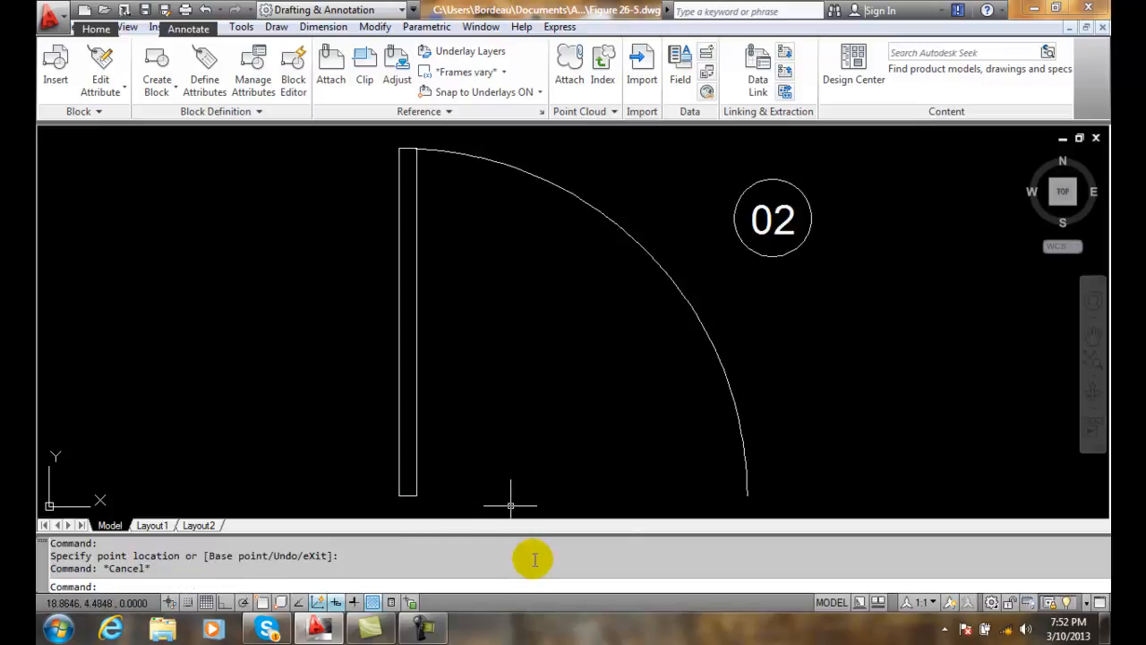
pyautogui.moveTo(532, 563)
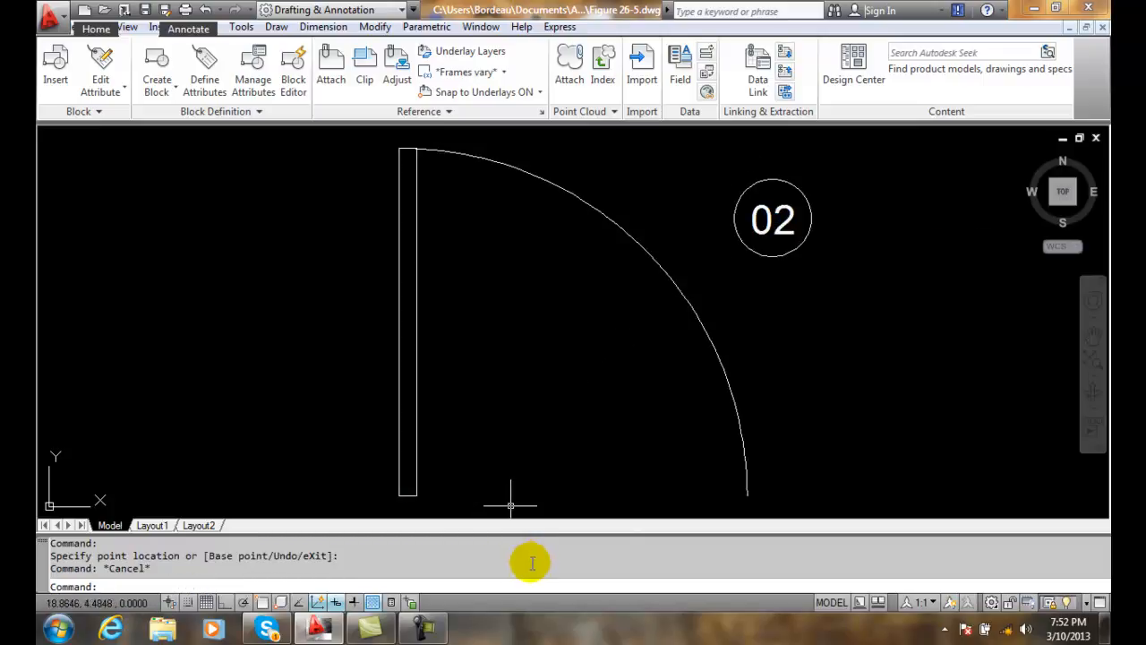